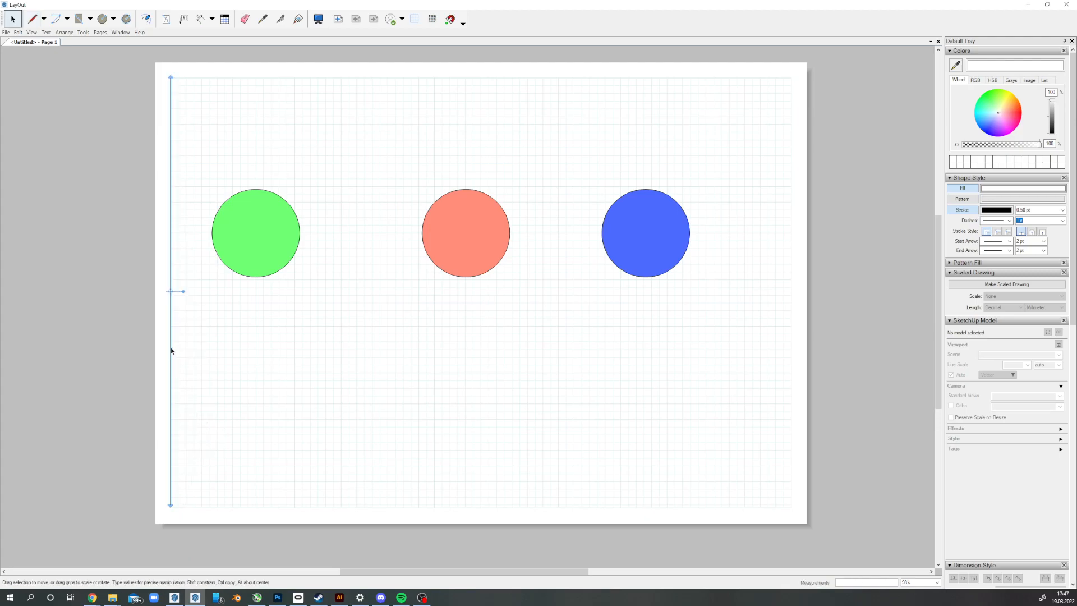
mouse_move(172, 330)
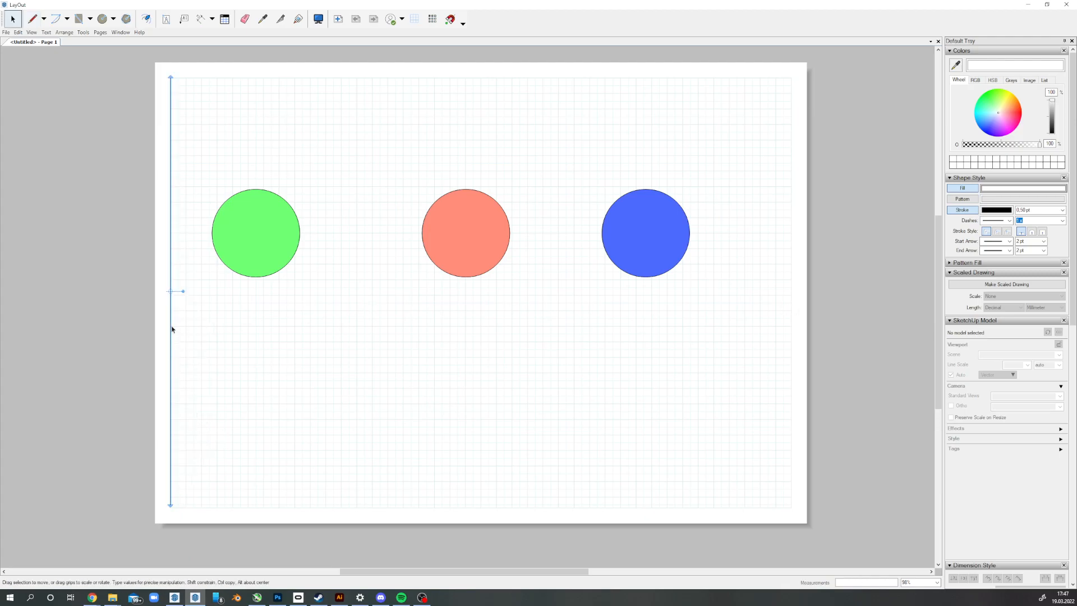
mouse_move(170, 324)
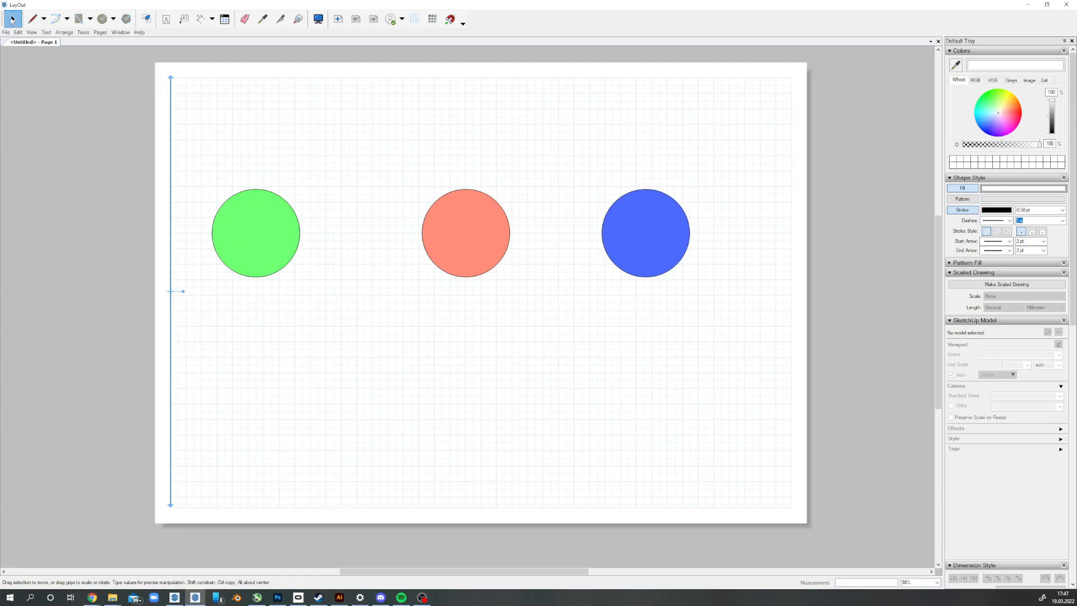
mouse_move(172, 333)
text(/3)
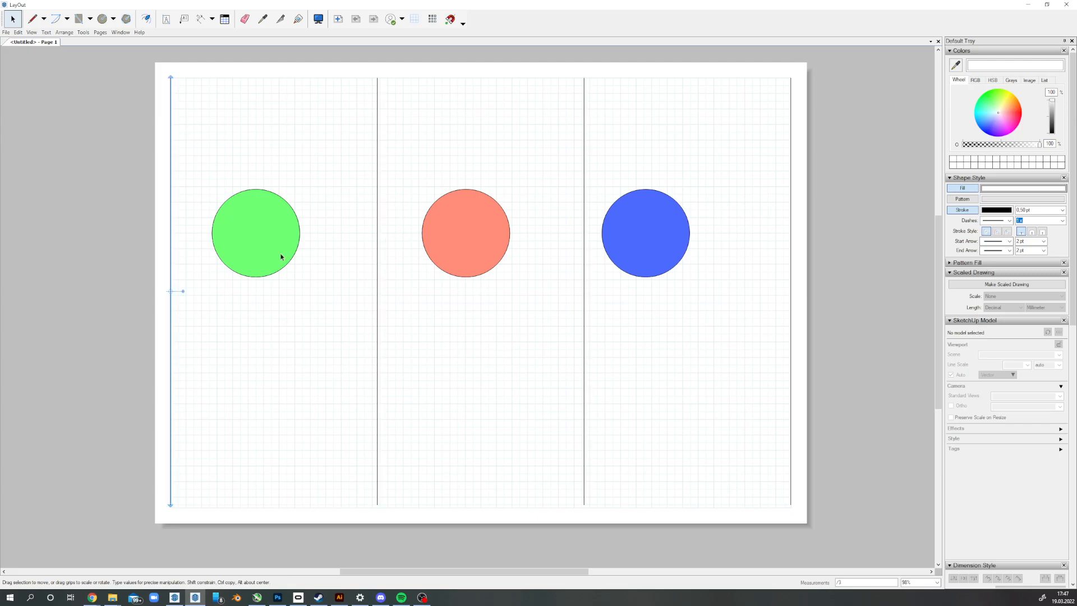
mouse_move(281, 109)
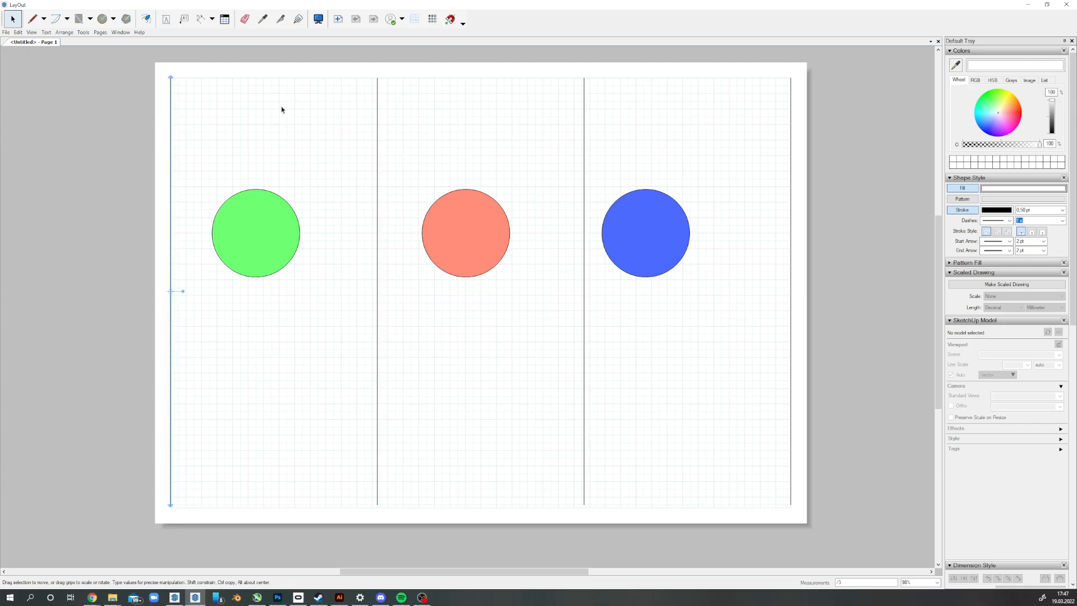
mouse_move(342, 410)
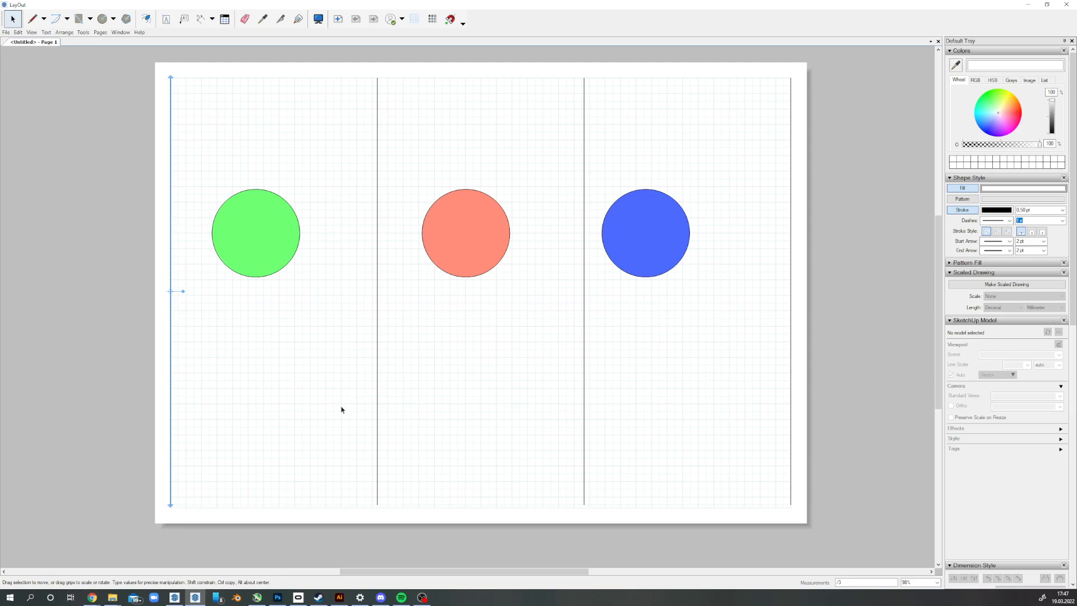
mouse_move(1048, 532)
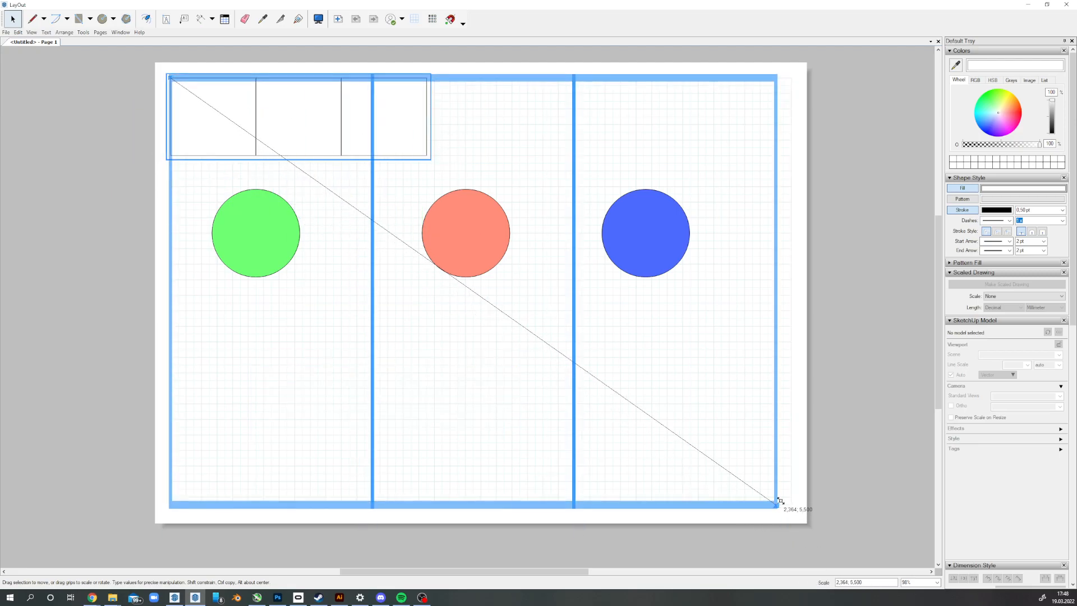
Delete the selected item after scaling the framed column lines to fill the page margins.
key(Delete)
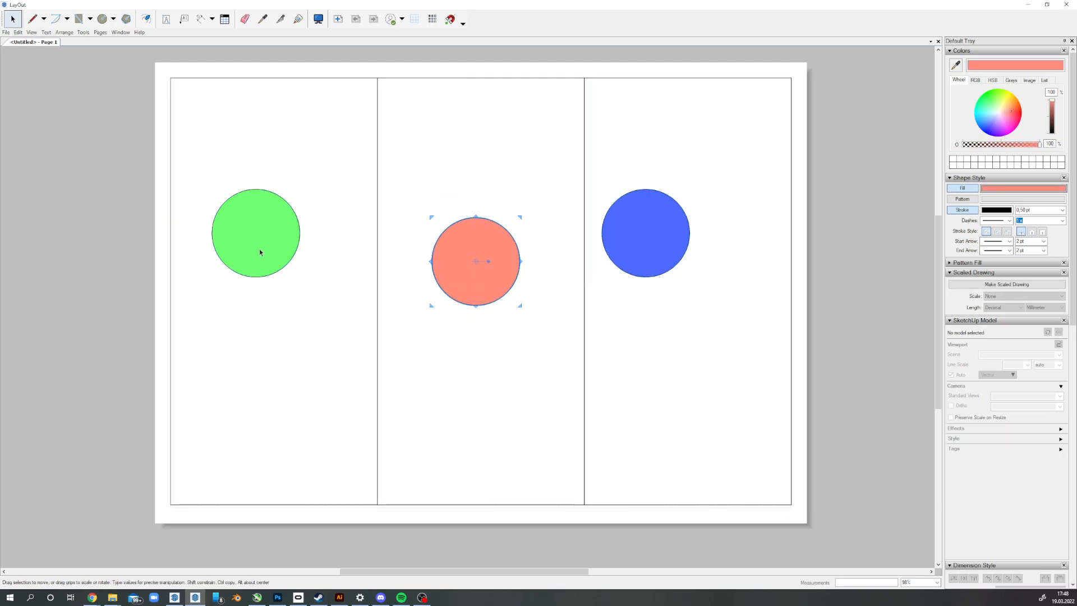
Select a circle in the columns after hiding the grid and repositioning the circles.
click(268, 260)
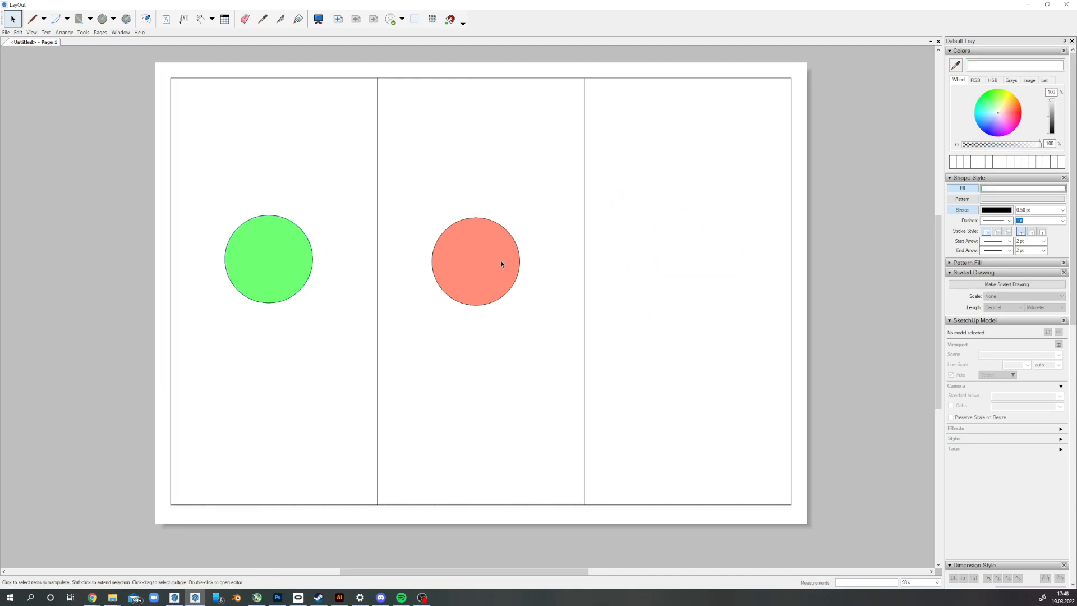
Place green circles in the middle and right columns, replacing the red circle.
click(268, 259)
text(/2)
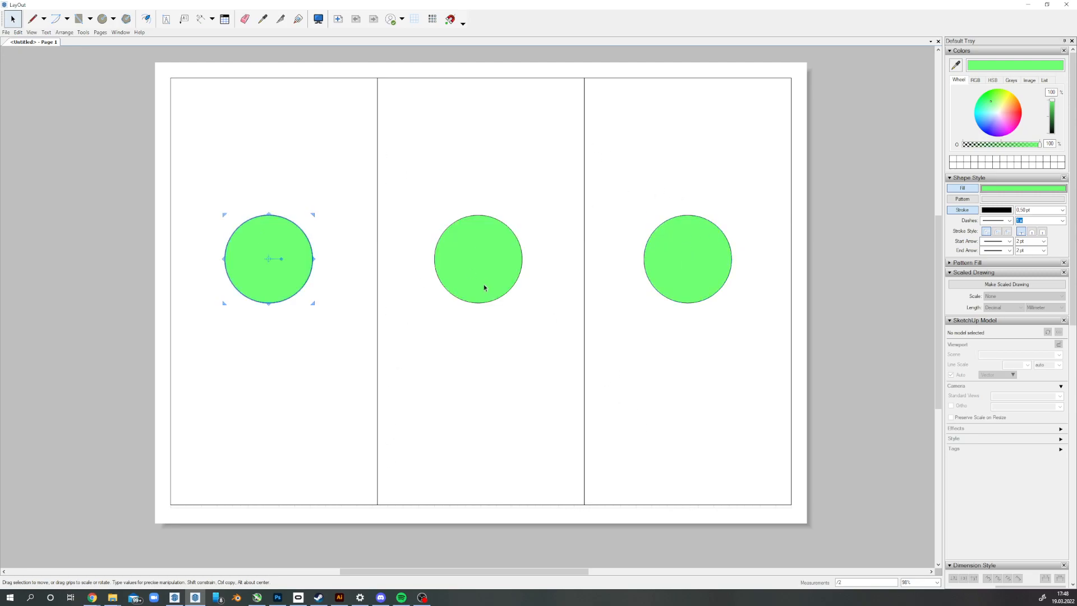
click(687, 259)
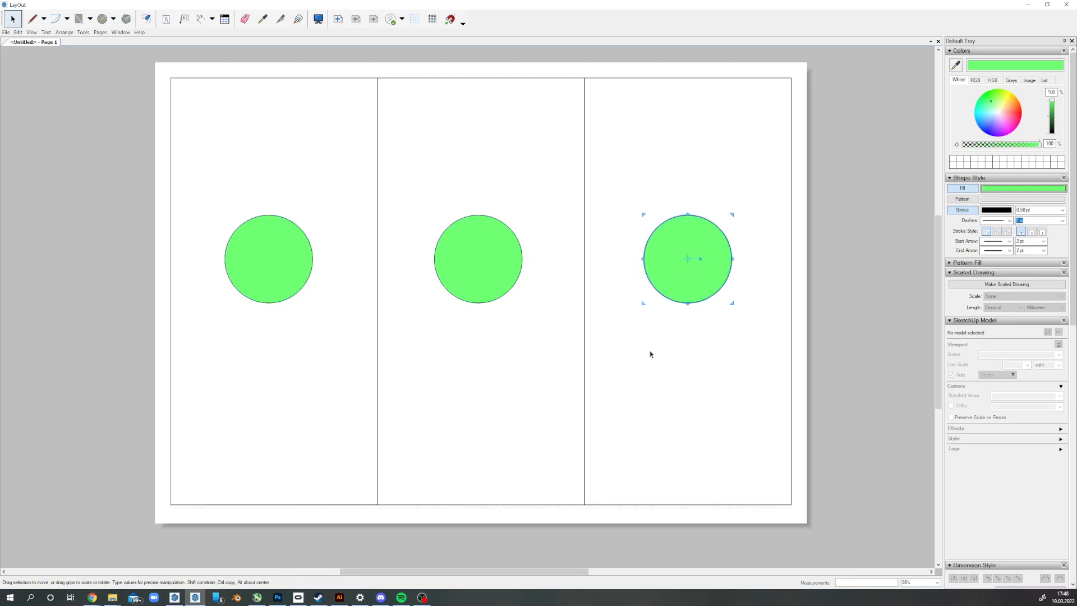